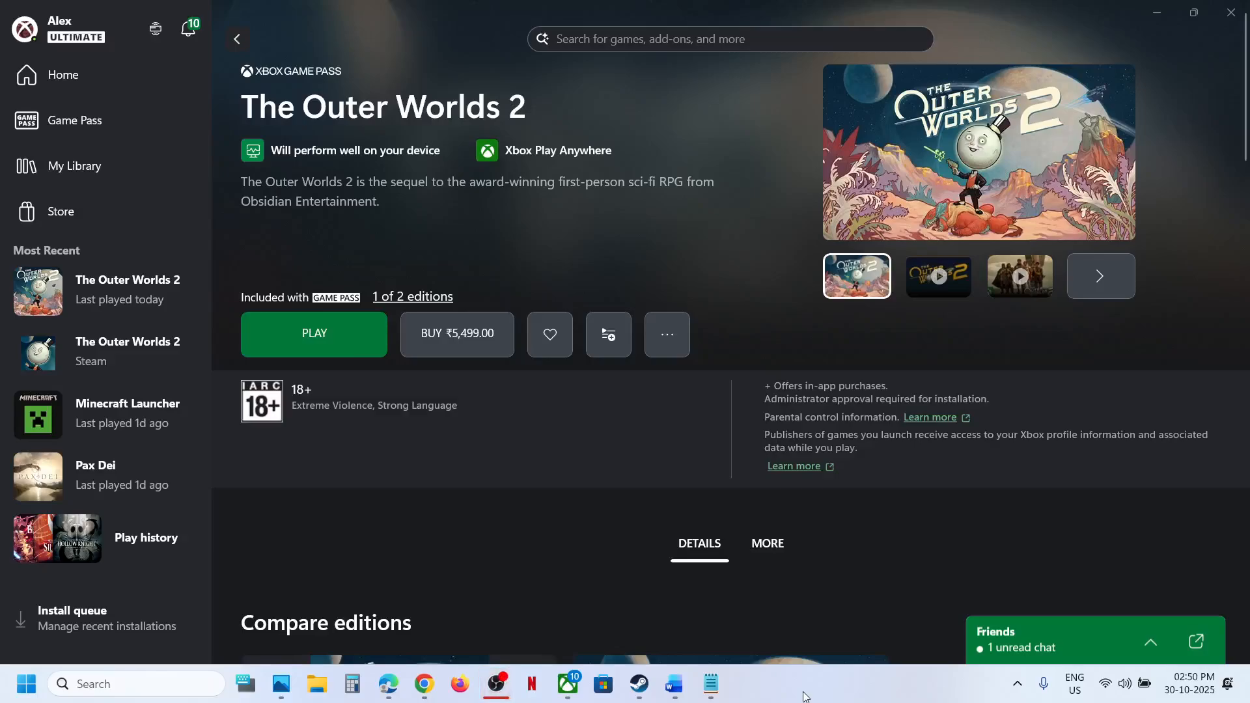
mouse_move(646, 170)
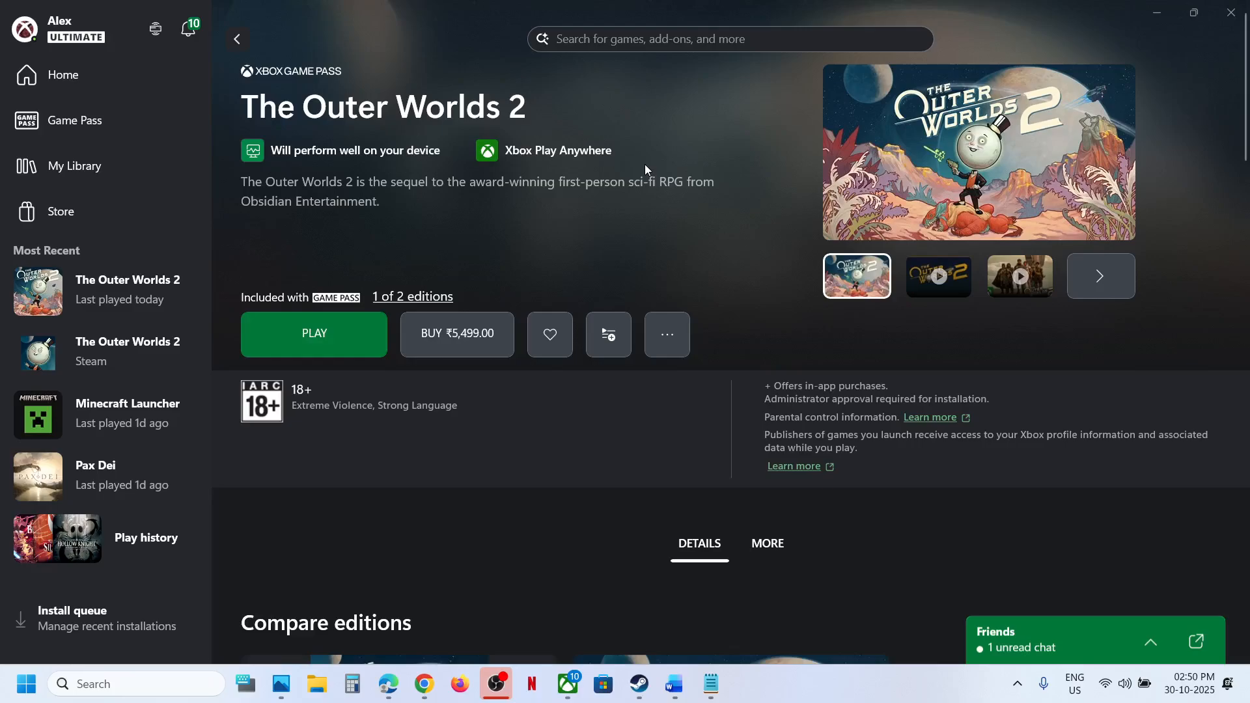
mouse_move(600, 265)
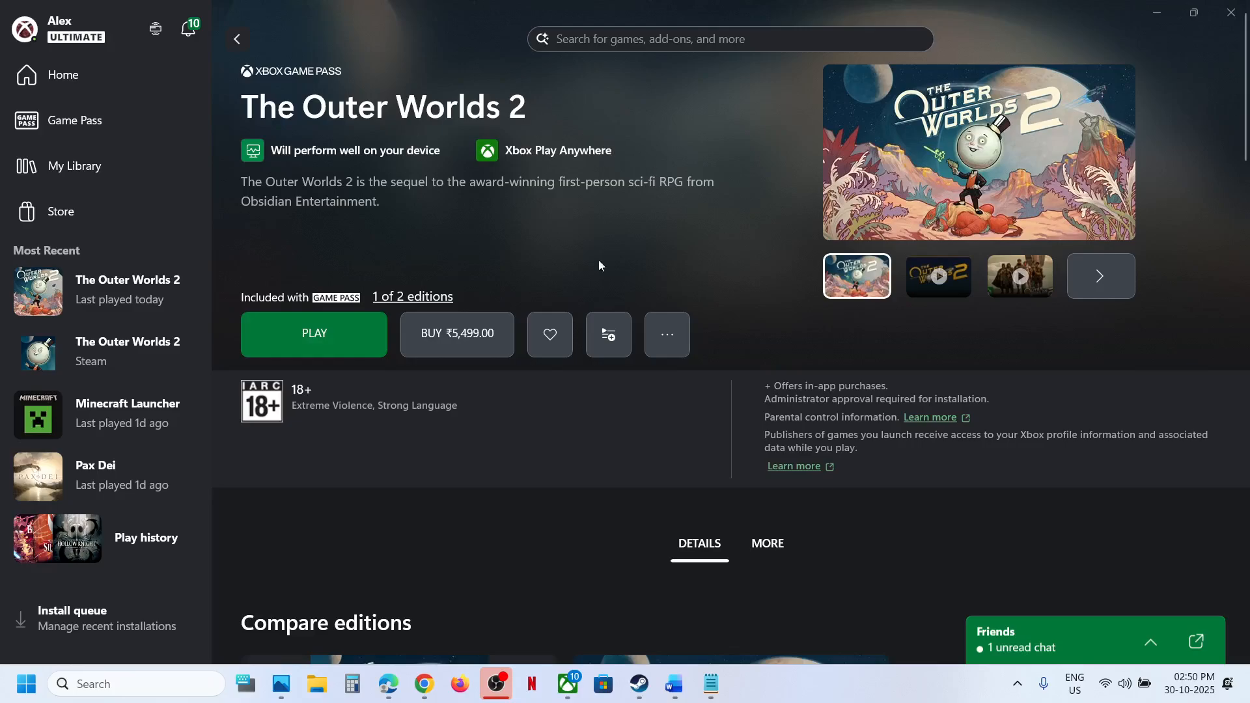
mouse_move(352, 625)
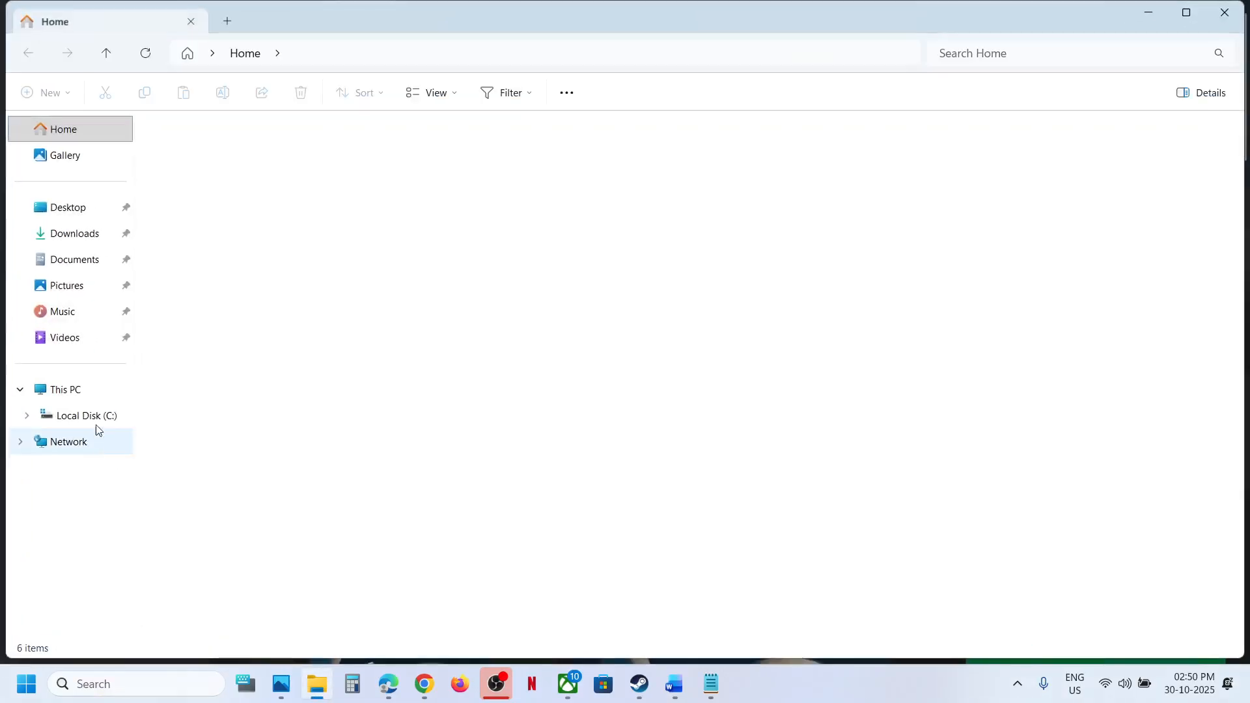
Browse from This PC through Local Disk (C:) into the user's AppData\Local folder.
left_click(65, 390)
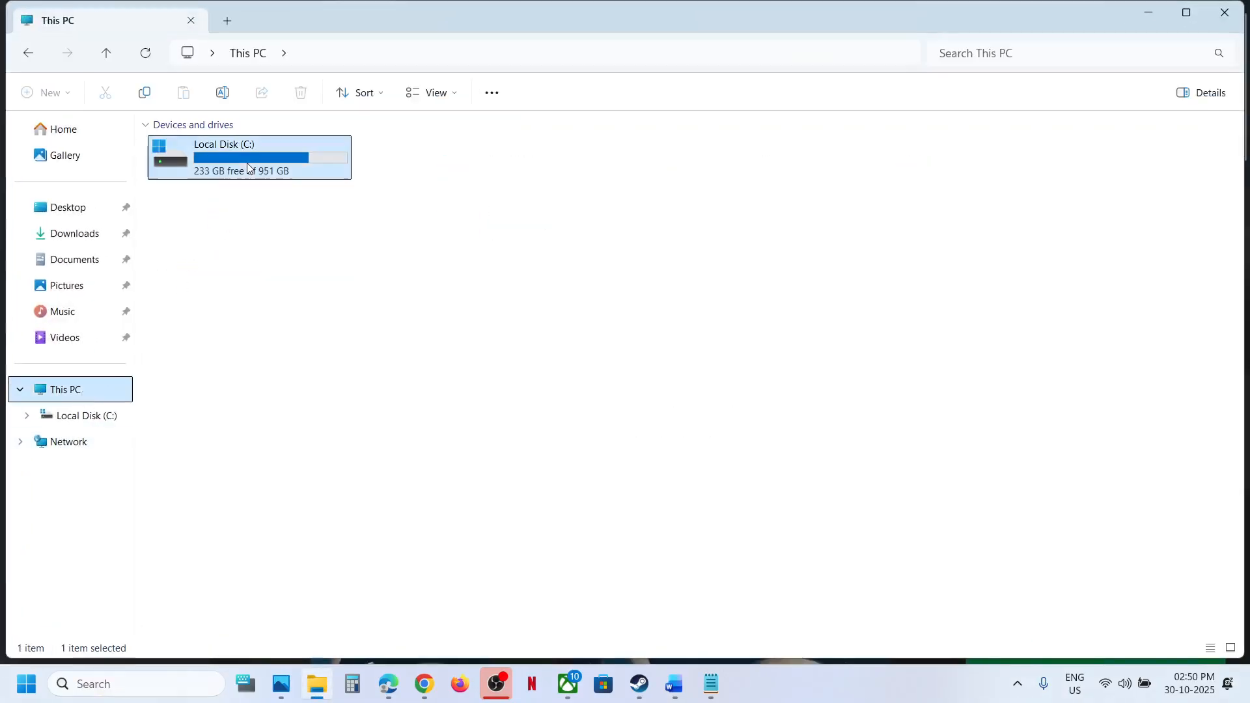
double_click(249, 157)
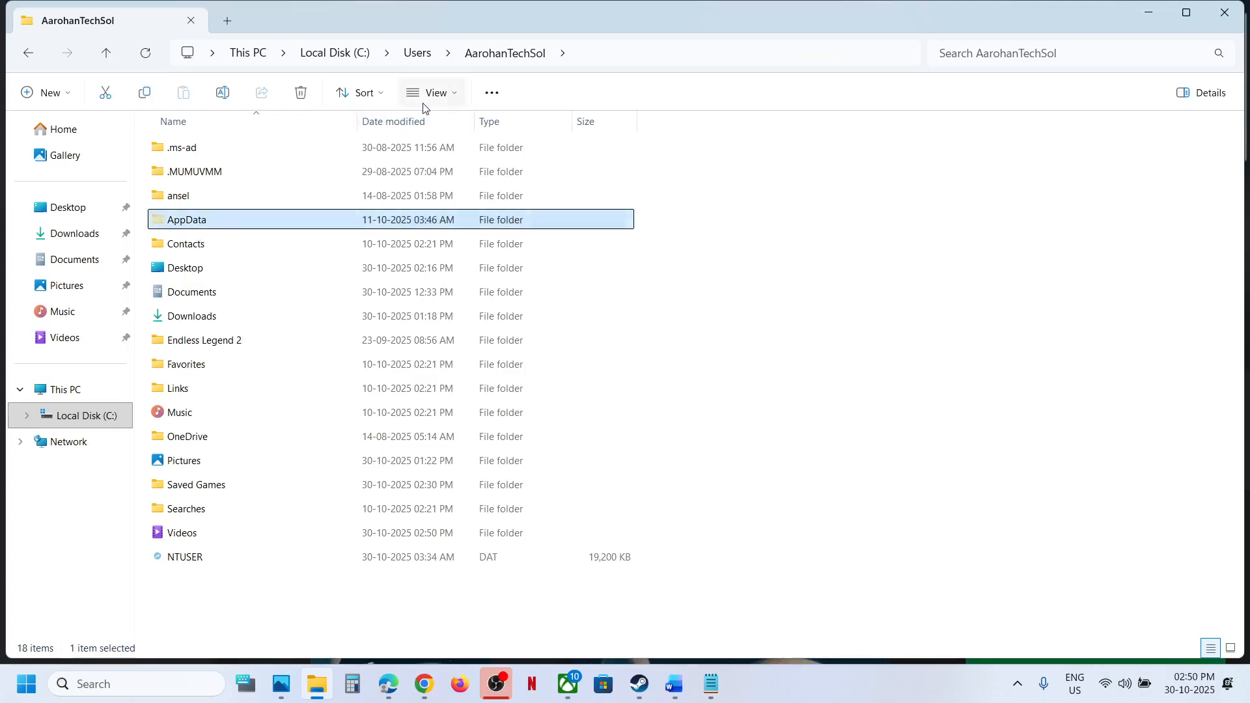
left_click(430, 93)
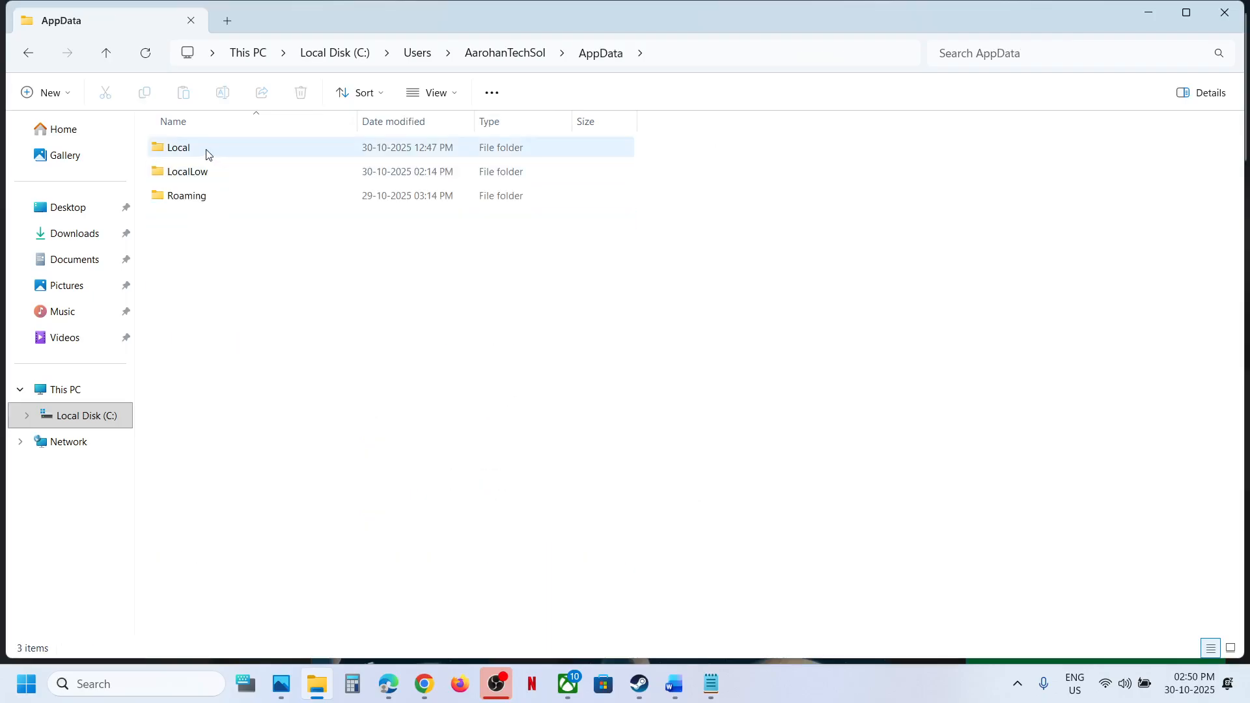
double_click(178, 147)
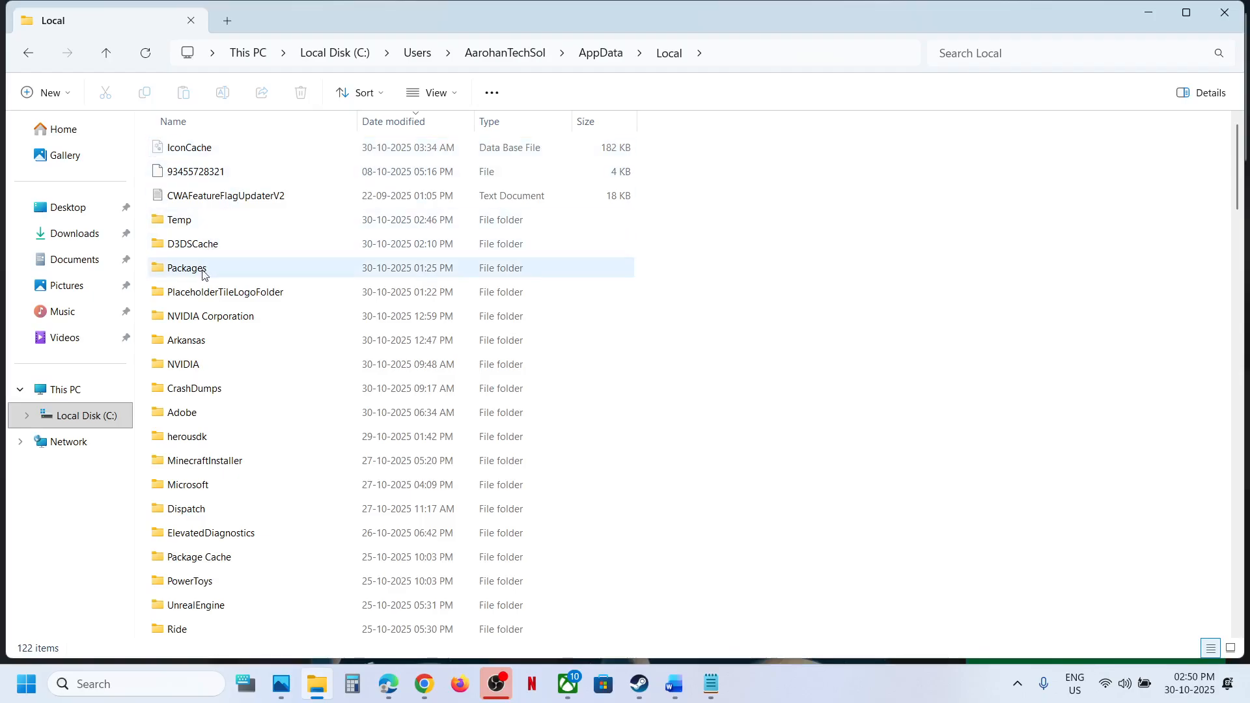
Open Packages > Microsoft.OE-Arkansas_8wekyb3d8bbwe > SystemAppData.
double_click(187, 267)
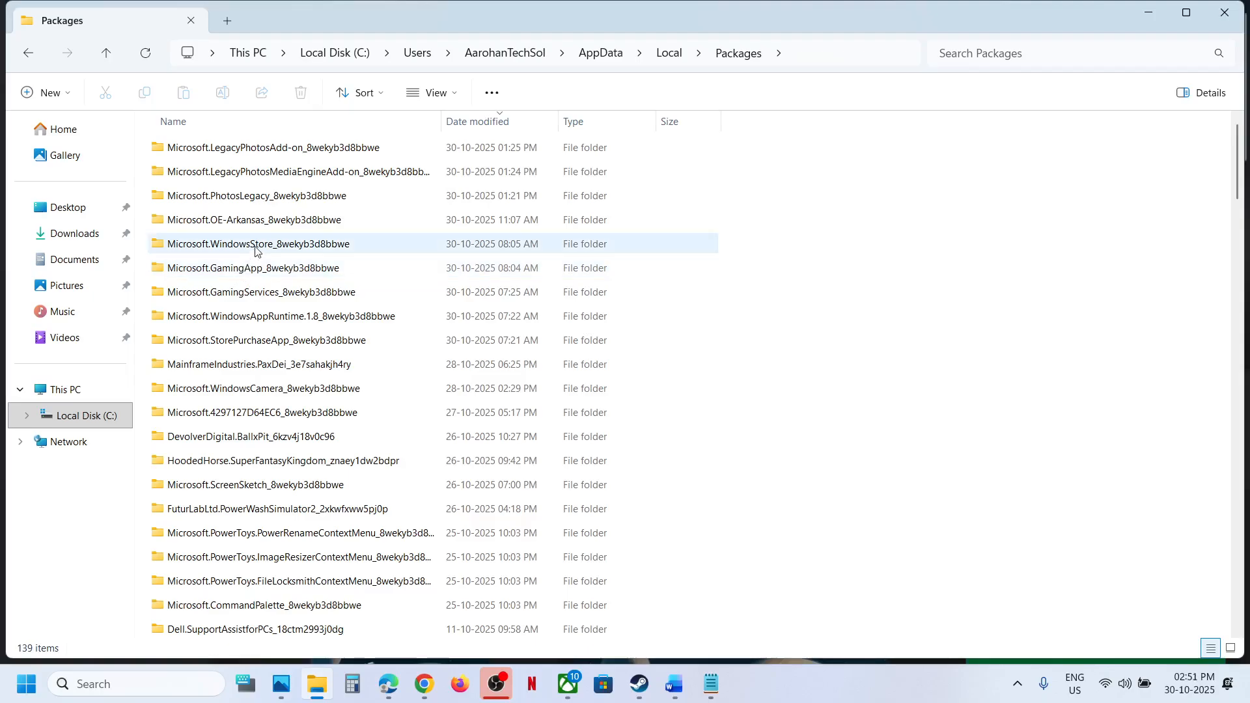
left_click(252, 220)
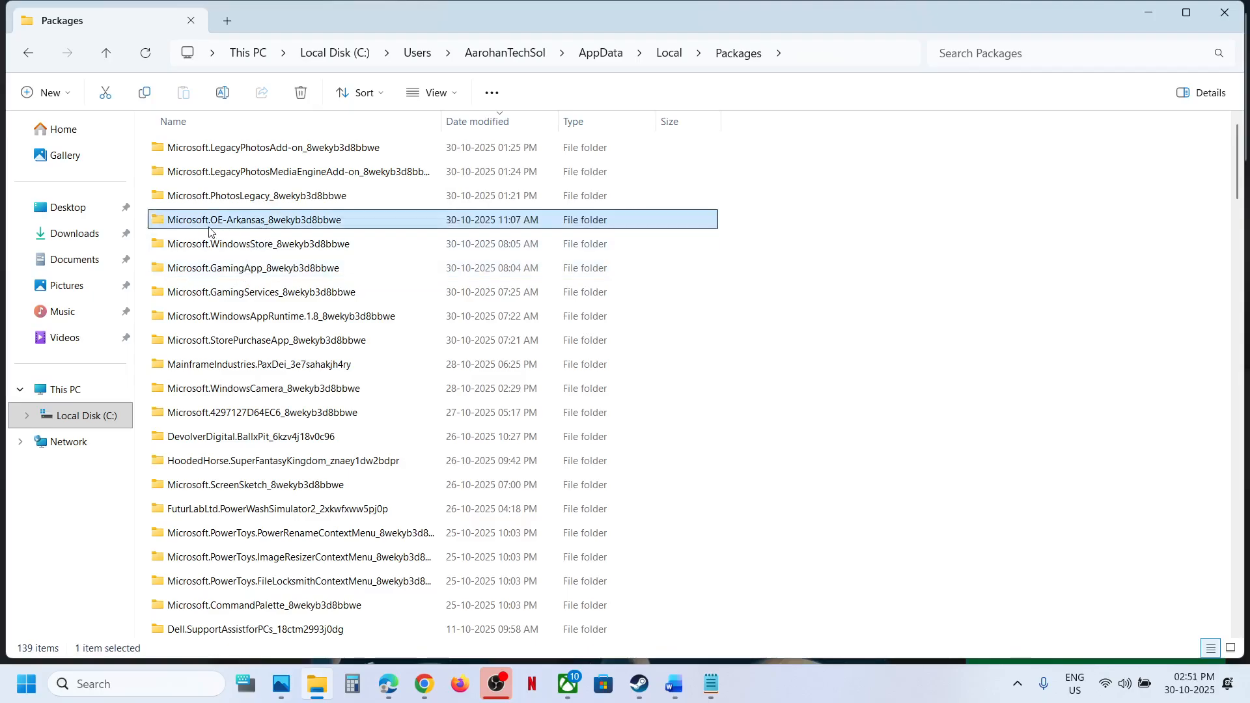
mouse_move(280, 225)
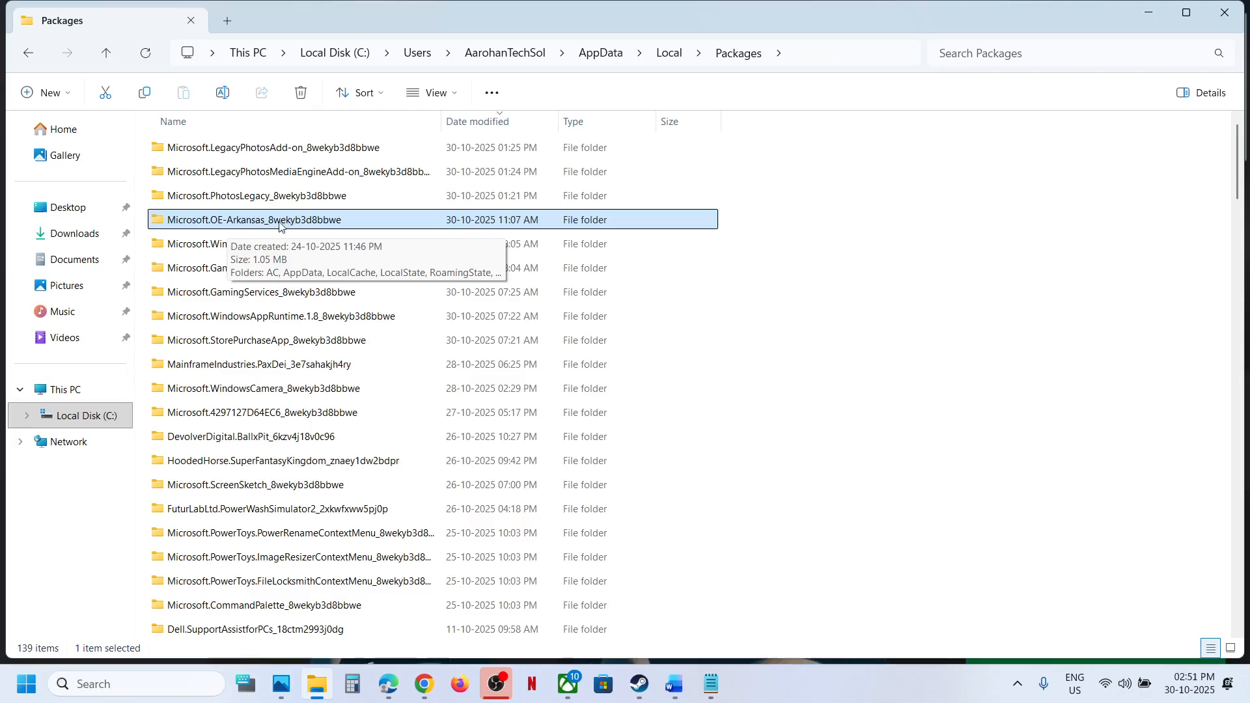
double_click(271, 219)
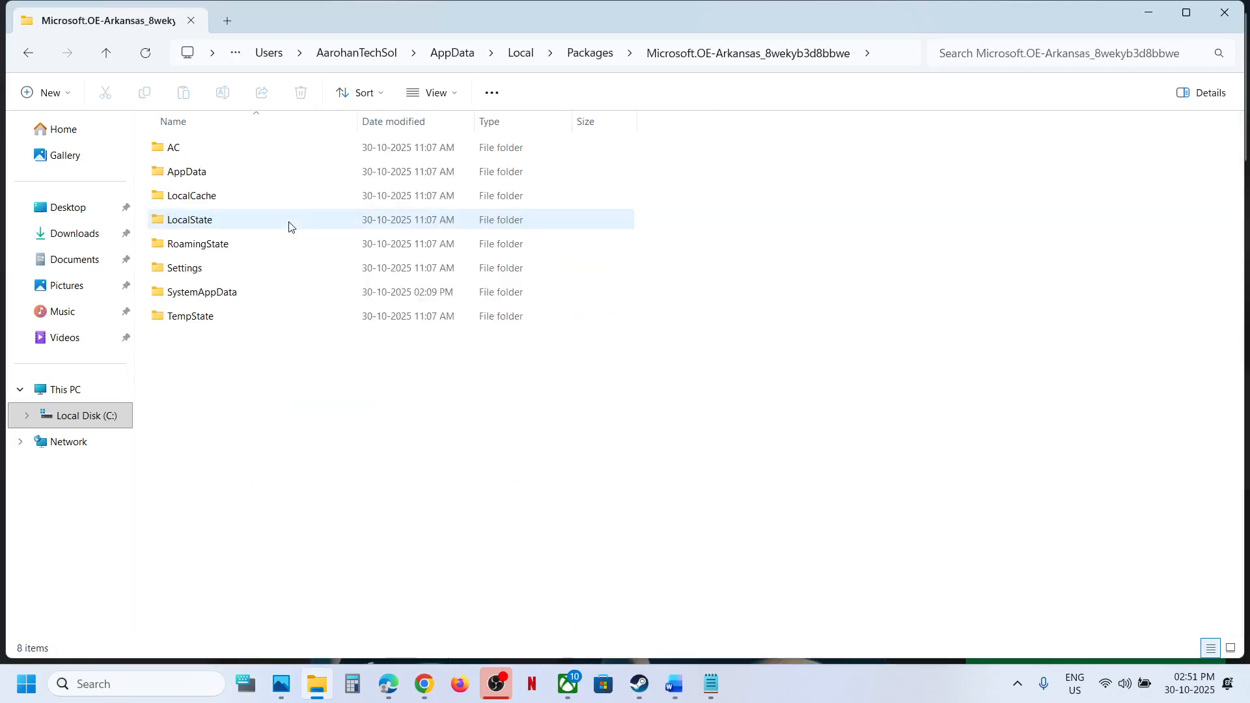
left_click(203, 292)
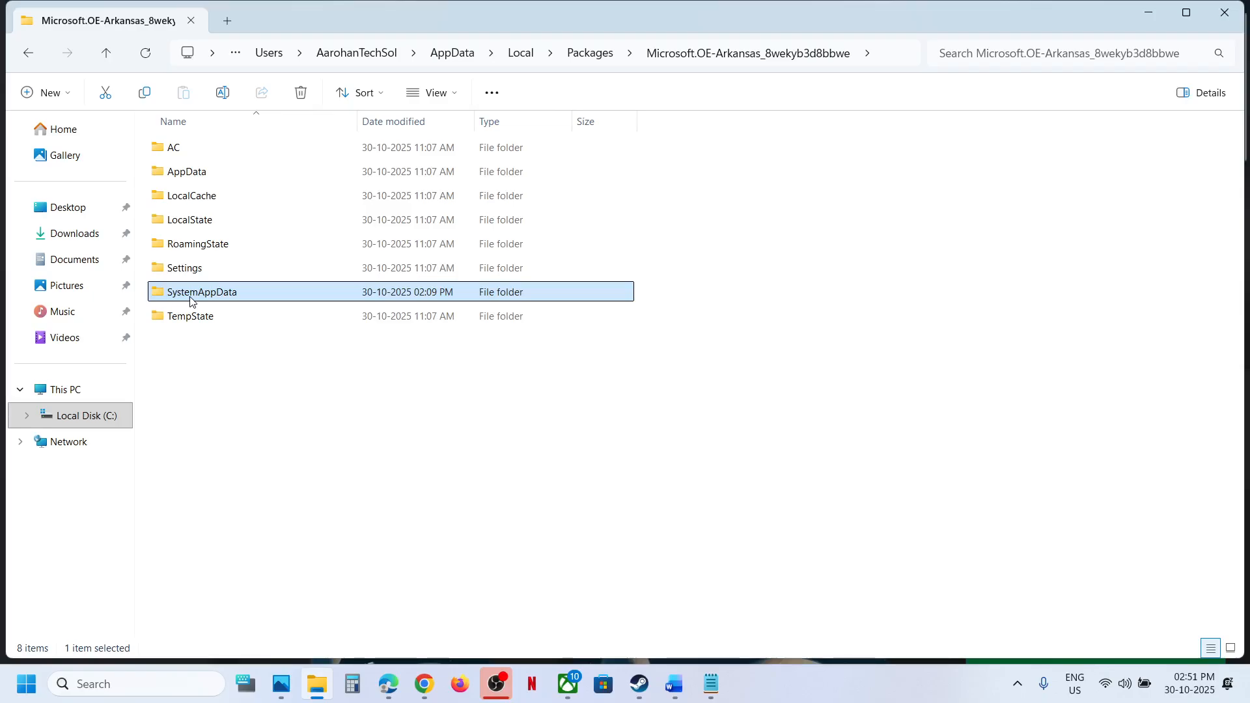
double_click(203, 291)
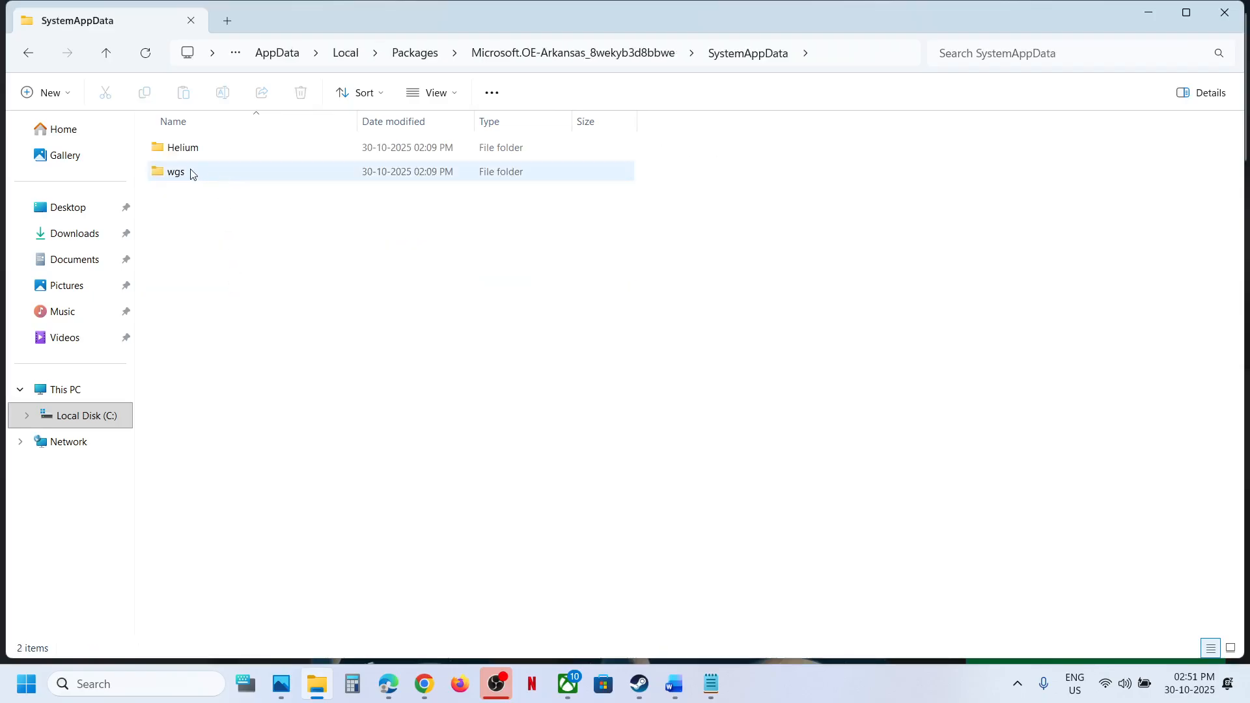
Browse wgs into the account ID folder and a save container, then return to This PC.
double_click(175, 172)
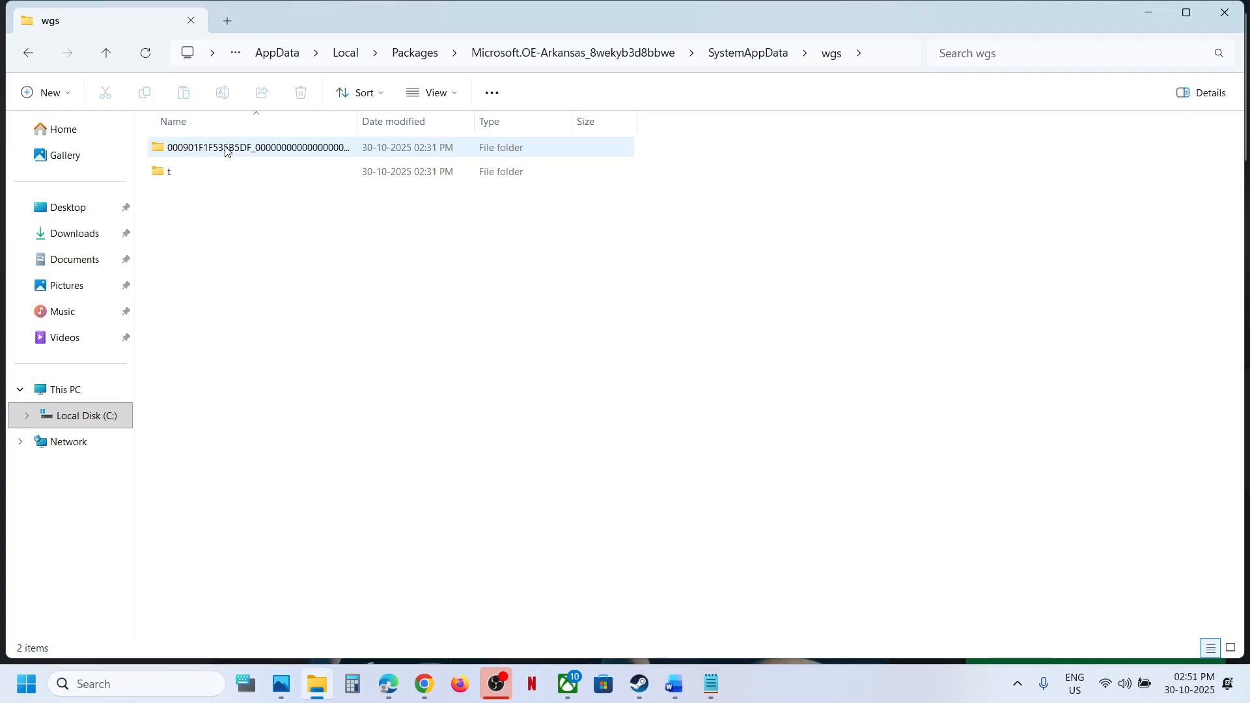
double_click(247, 148)
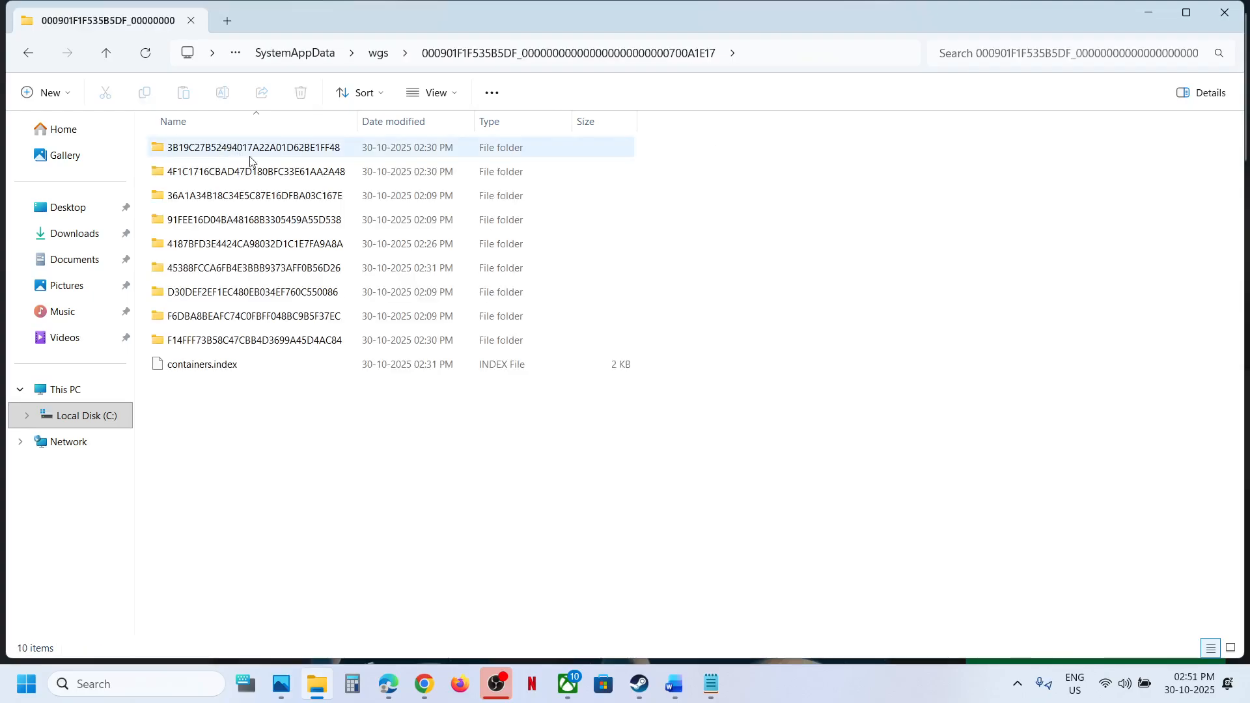
double_click(252, 340)
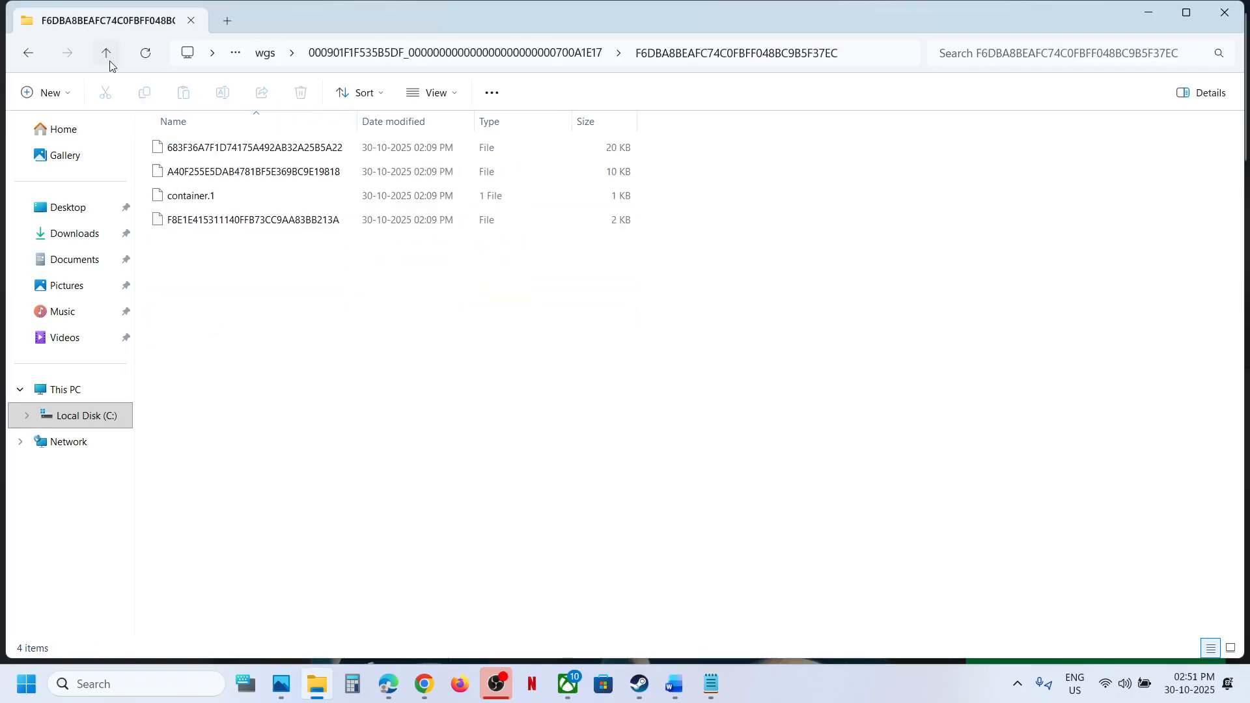
left_click(106, 53)
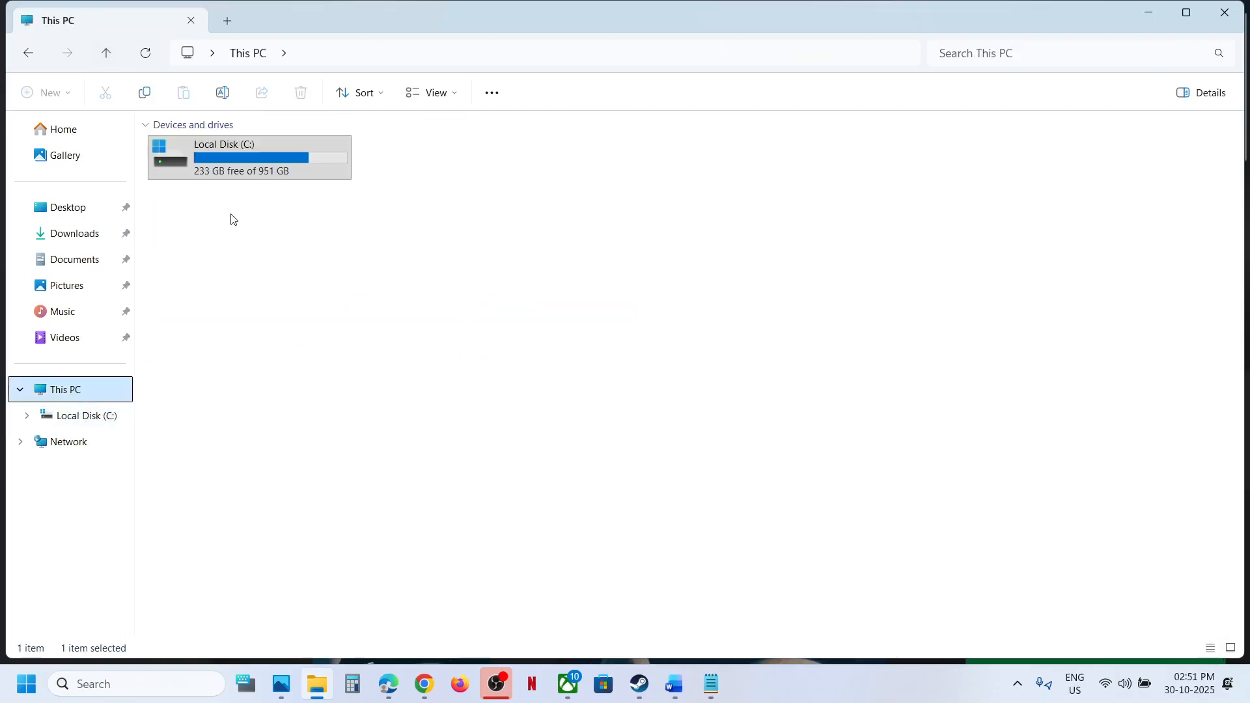
Open C:\Users\AarohanTechSol\Saved Games\TheOuterWorlds2 and select all seven save folders.
double_click(223, 157)
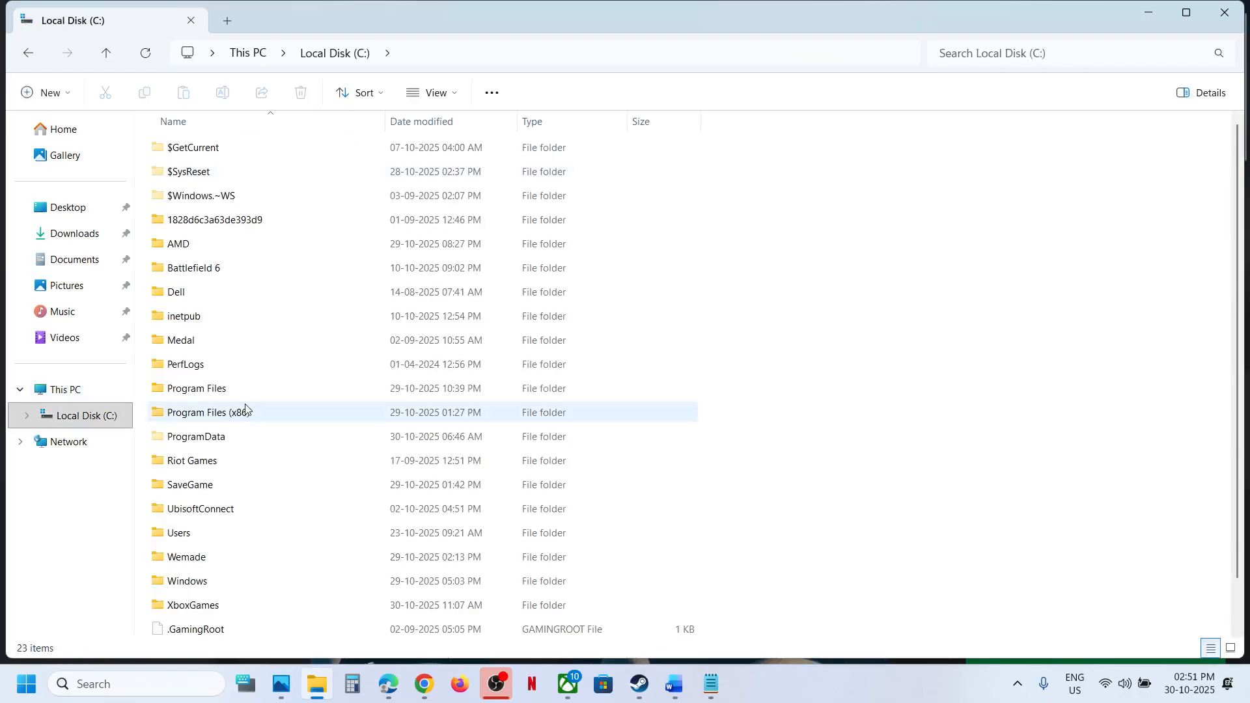
double_click(179, 533)
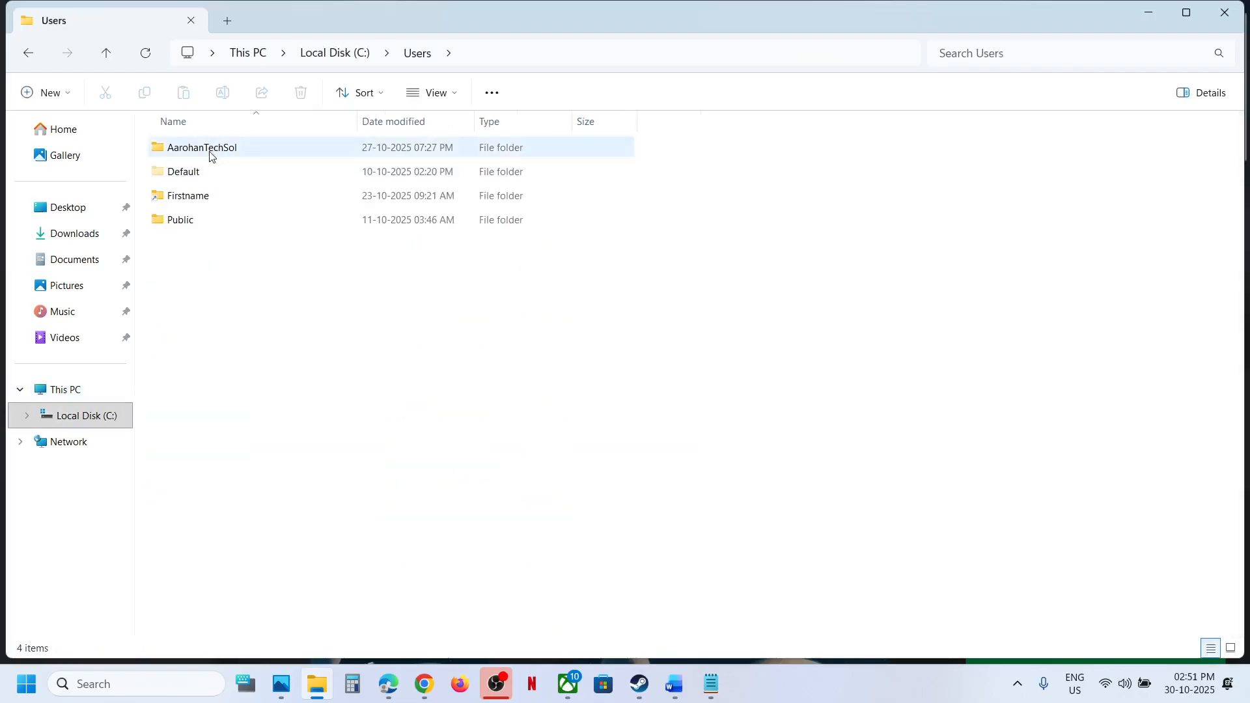
double_click(201, 146)
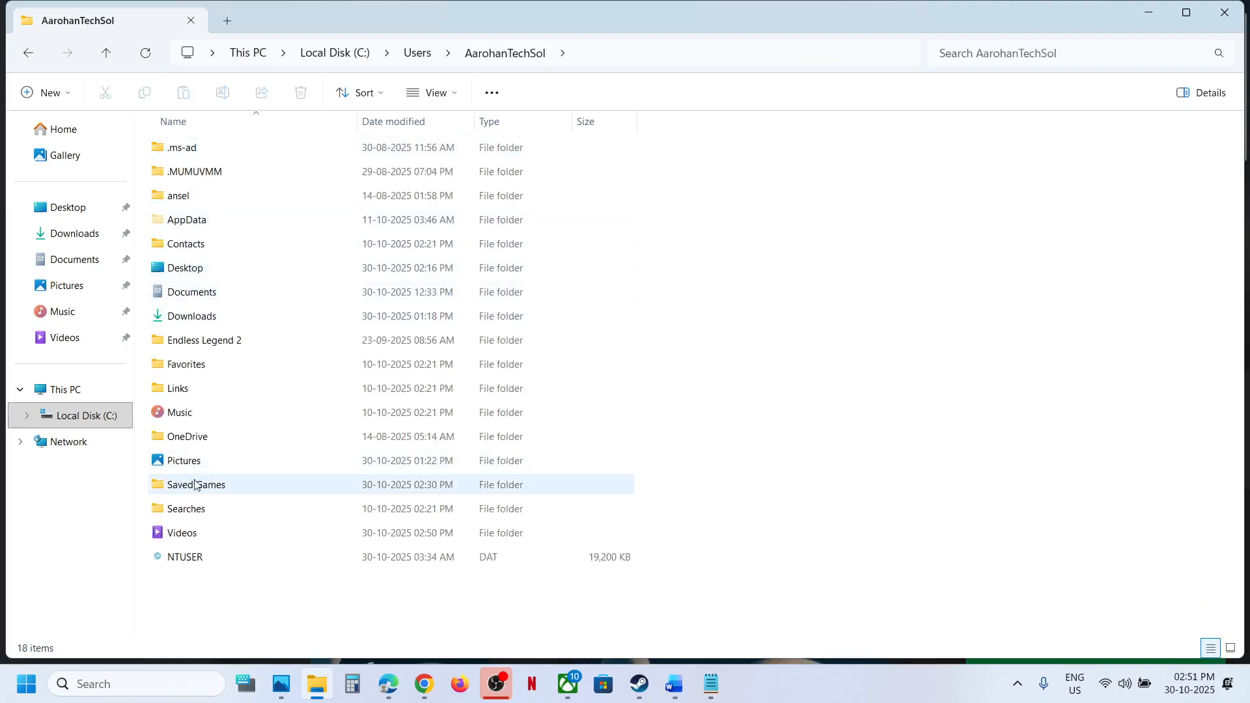
mouse_move(196, 484)
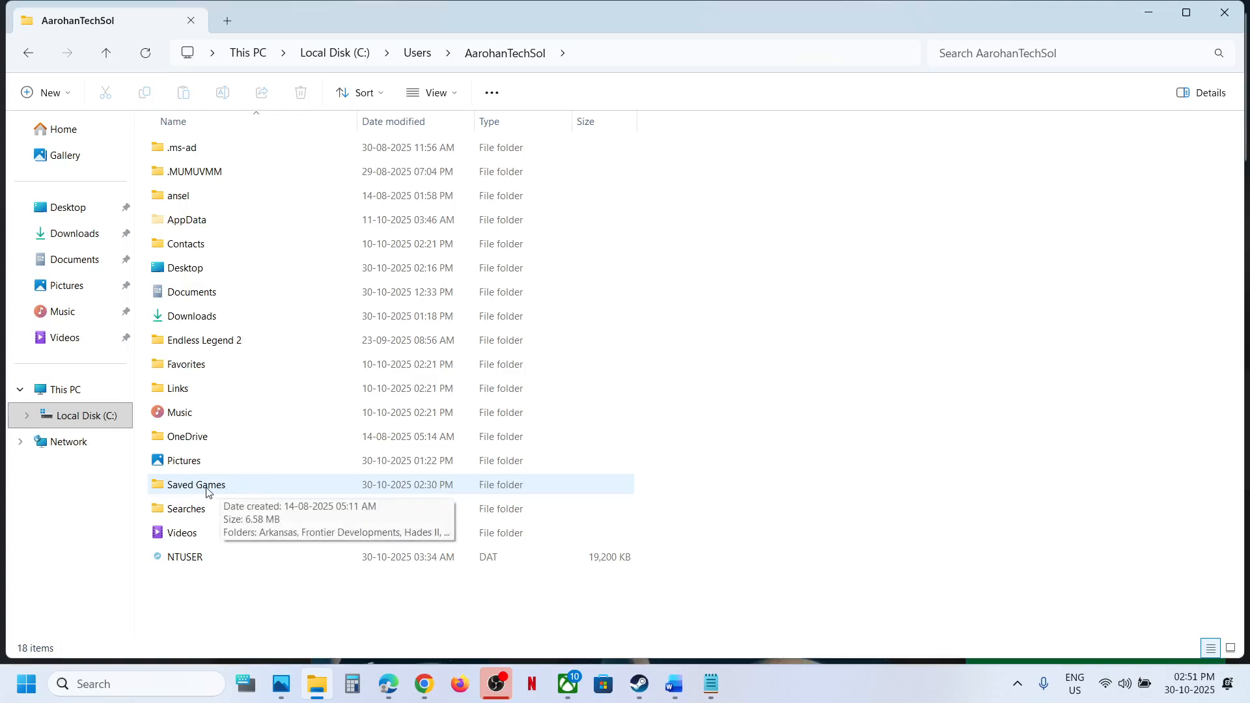
double_click(196, 484)
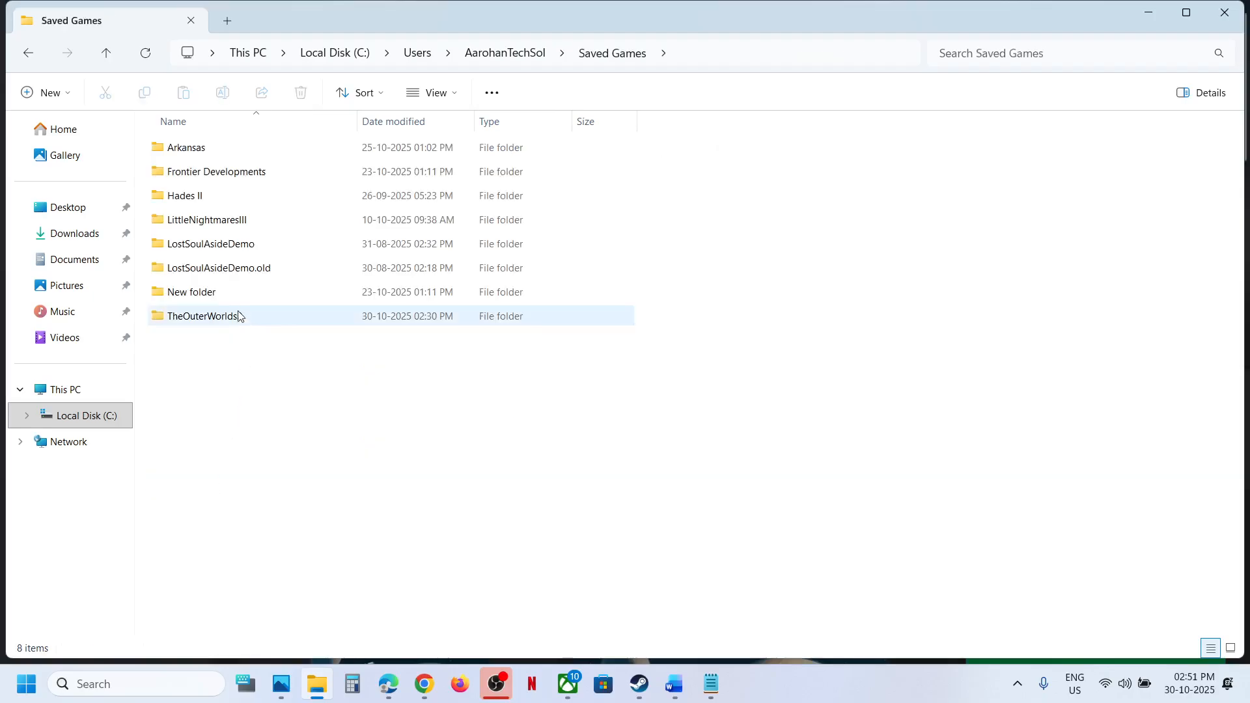
double_click(208, 315)
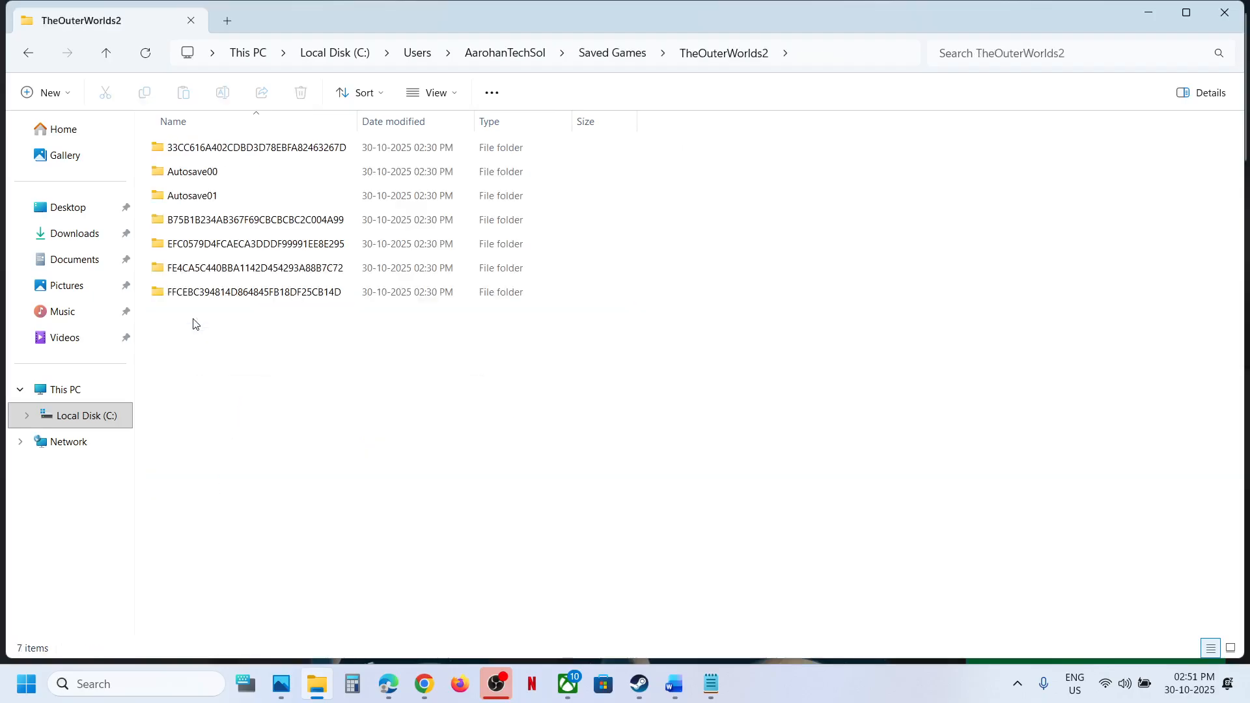
mouse_move(300, 352)
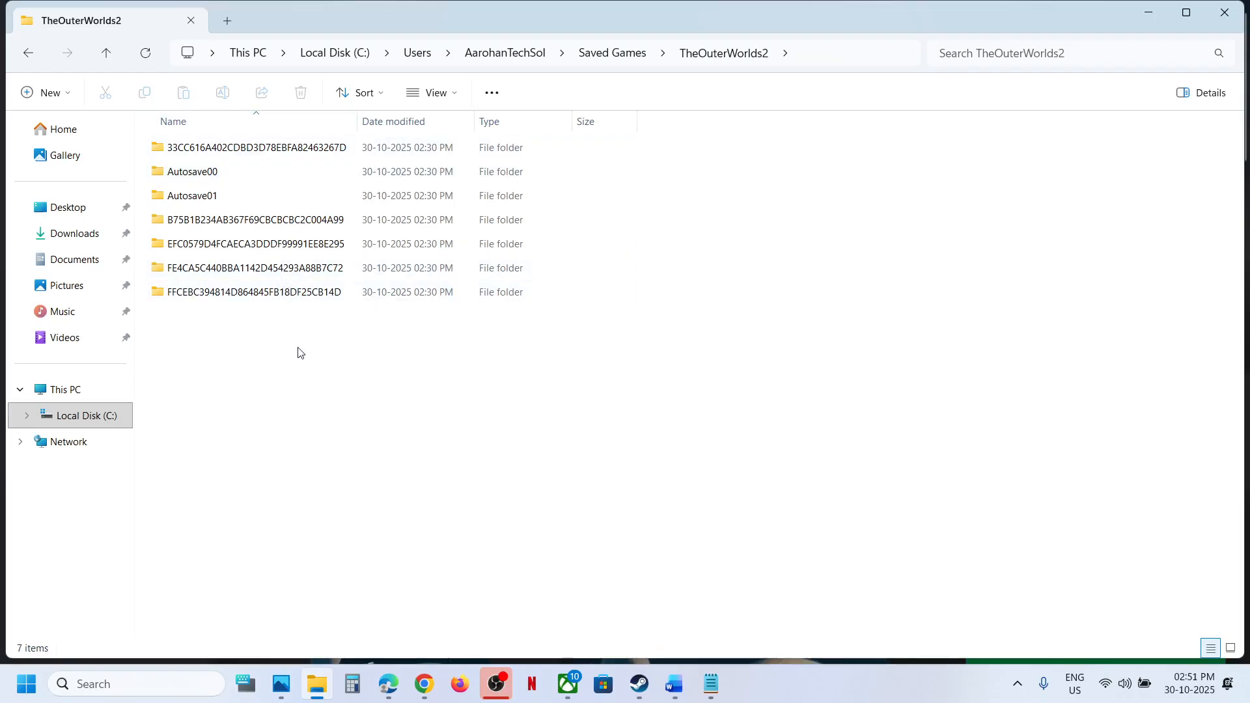
key("ctrl+a")
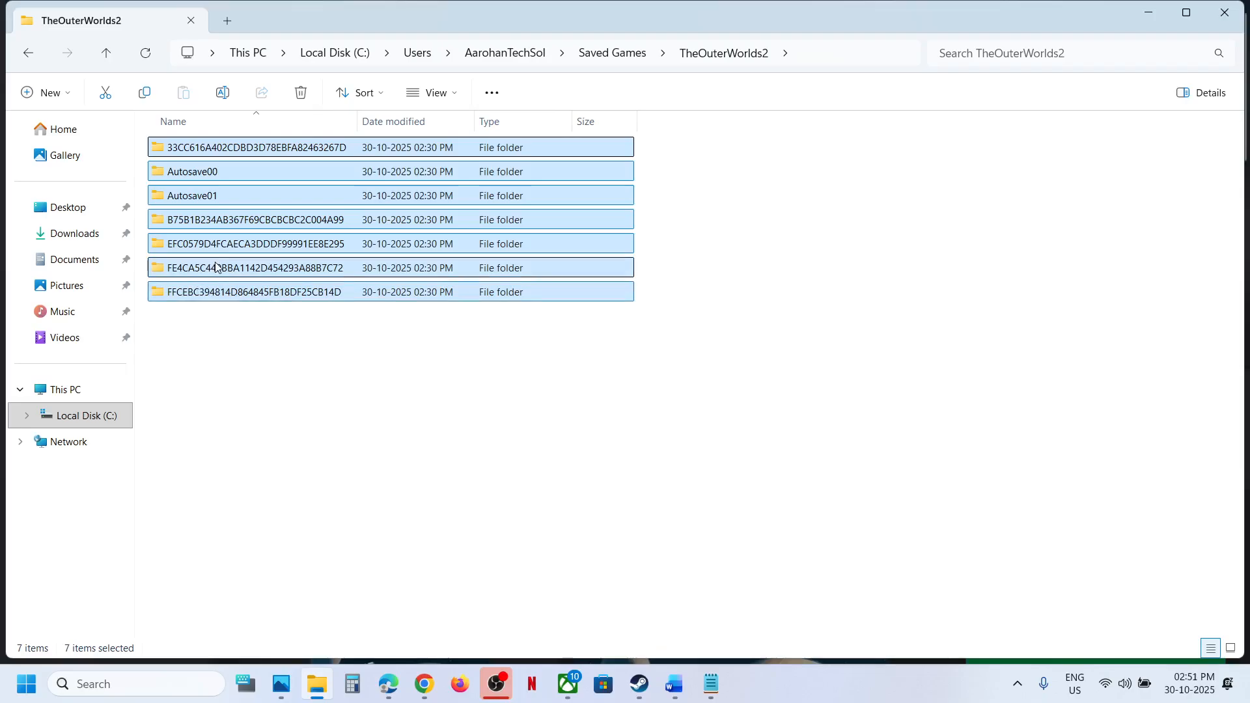
mouse_move(283, 259)
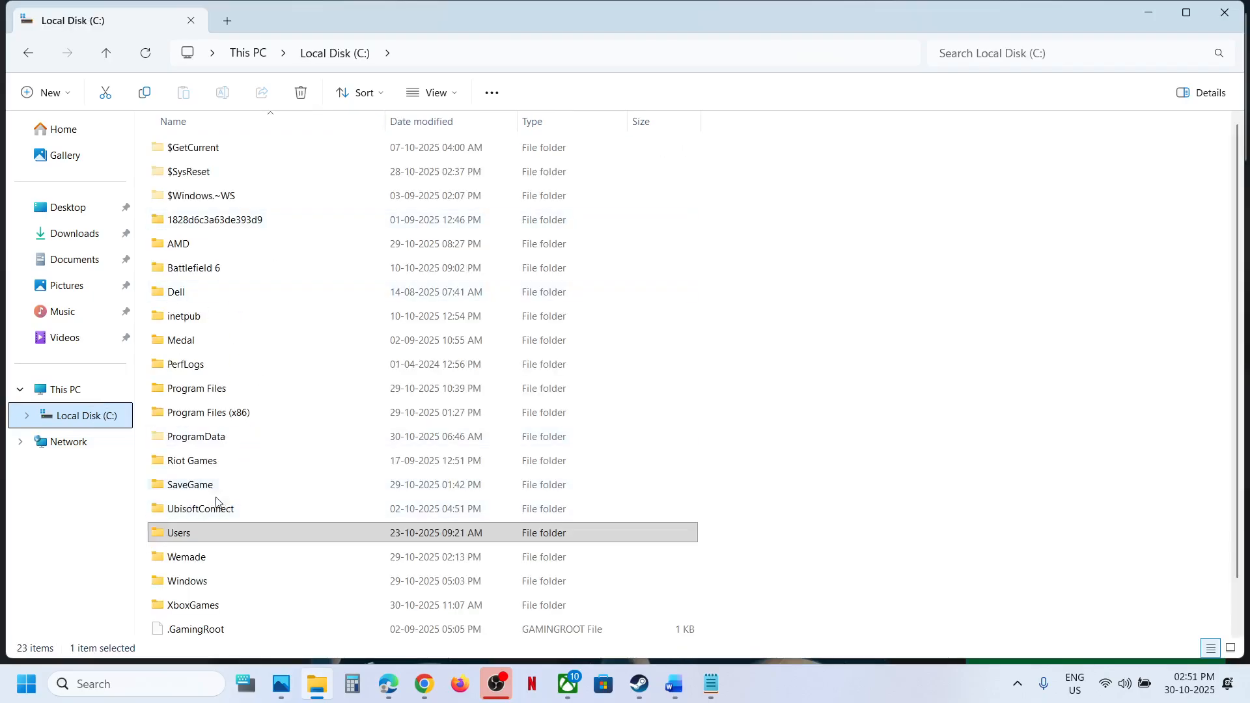
Navigate to AppData\Local\Arkansas\Saved\Config\WinGDK.
double_click(178, 533)
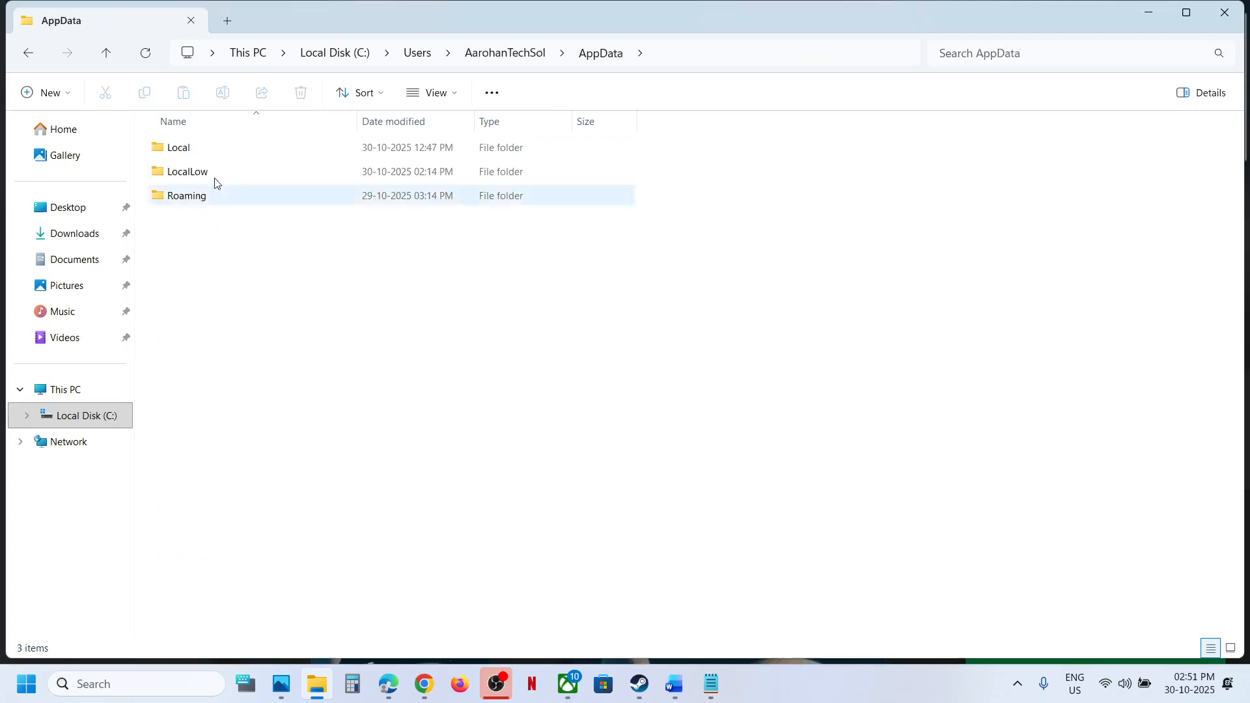
double_click(178, 147)
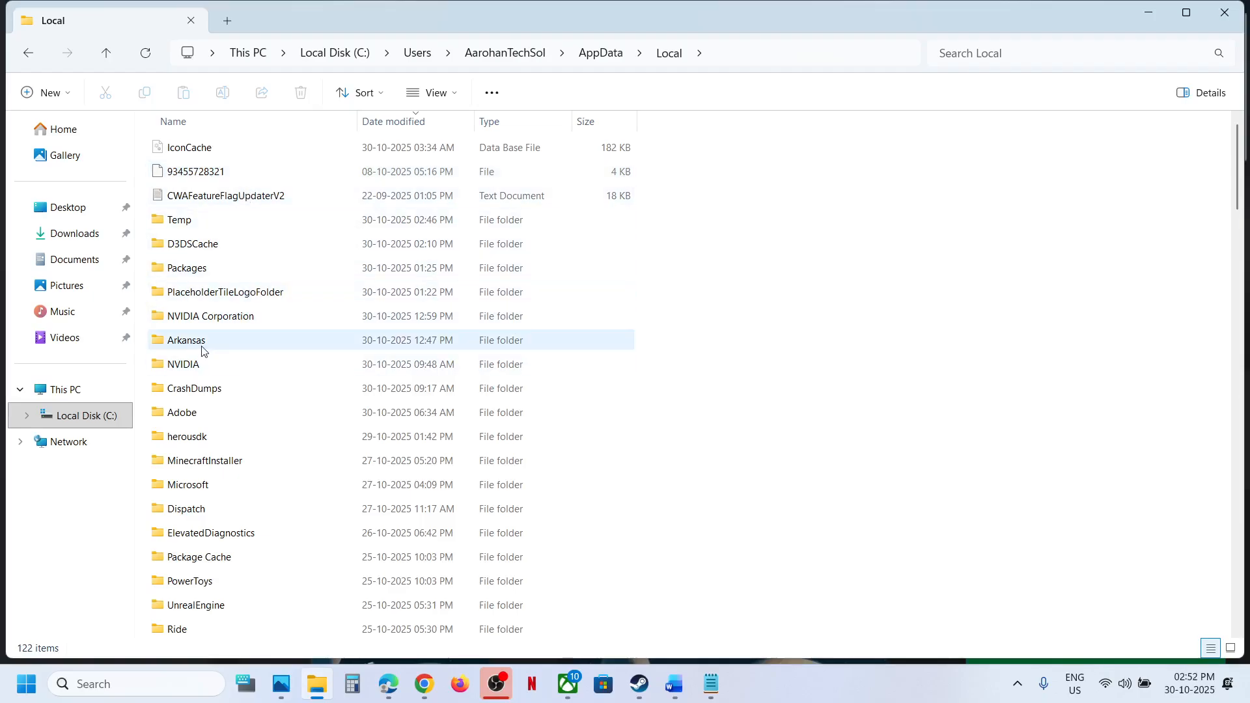
double_click(186, 340)
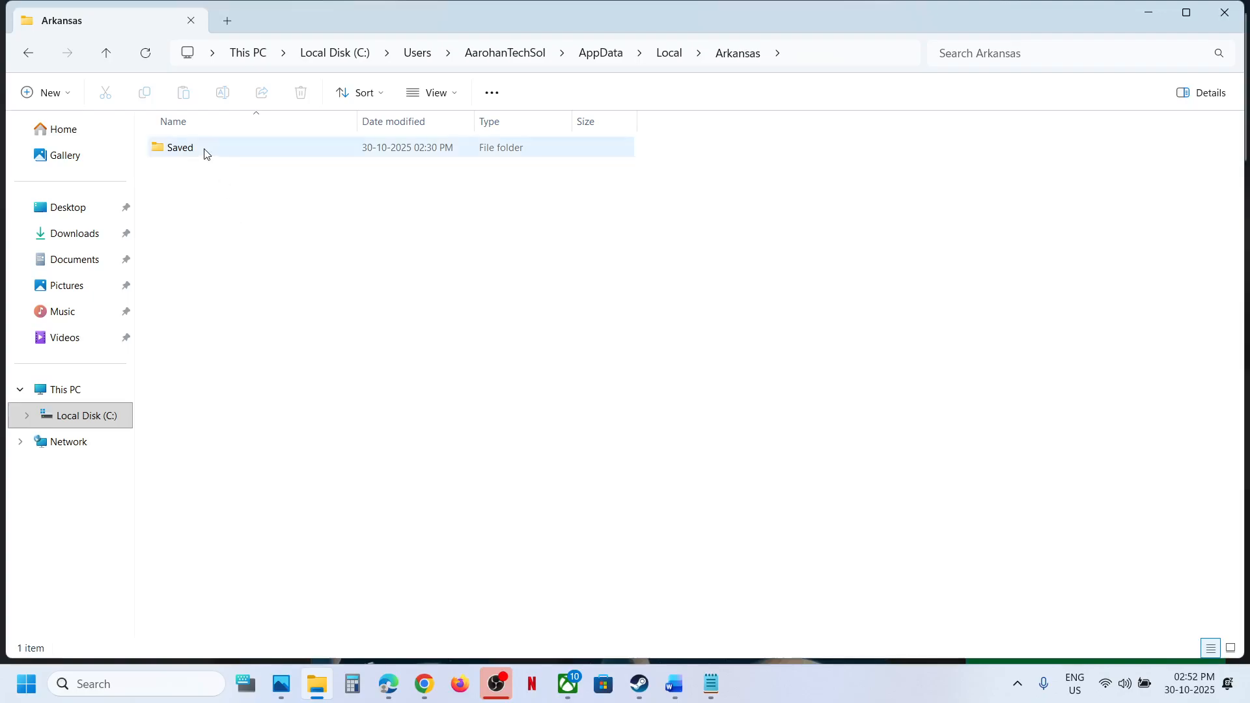
double_click(180, 147)
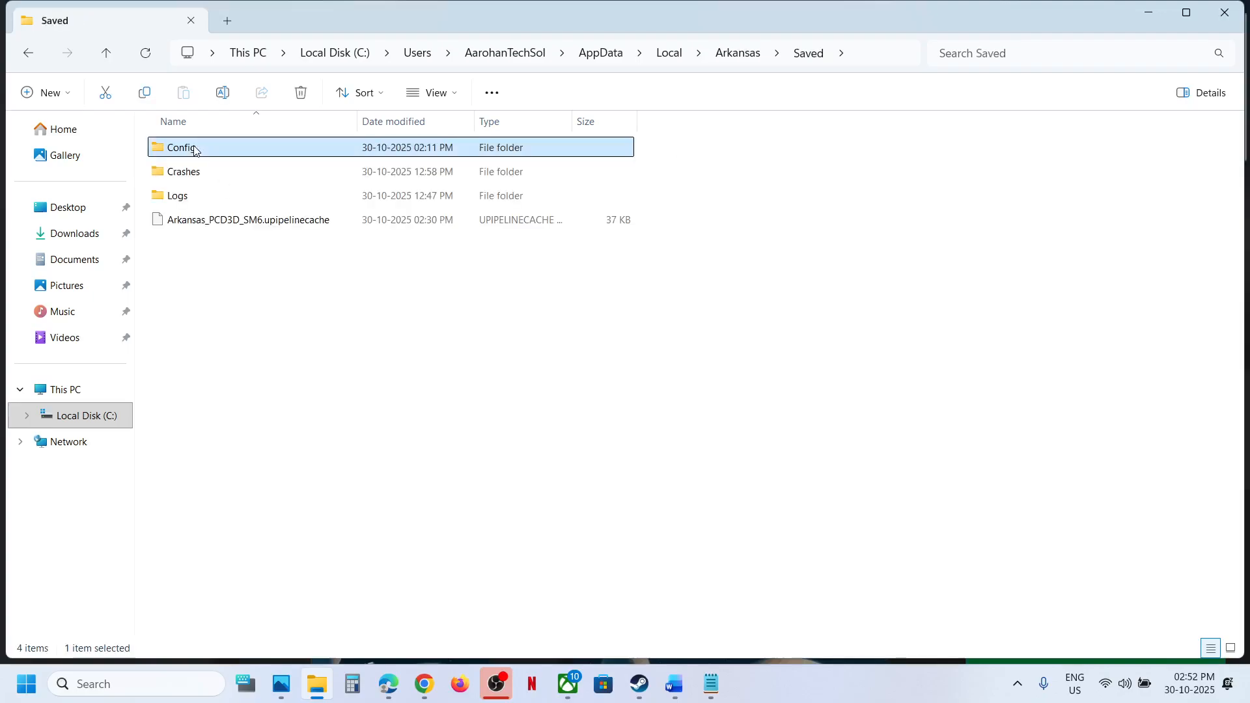
double_click(182, 146)
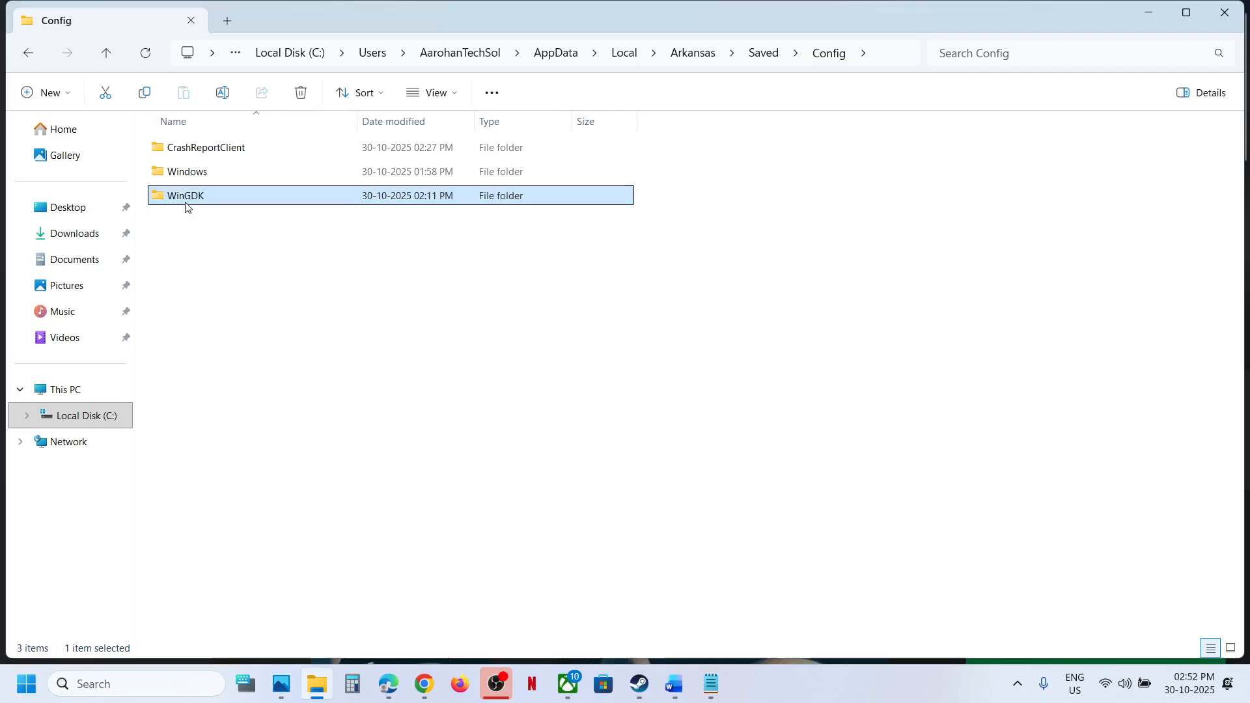
double_click(185, 195)
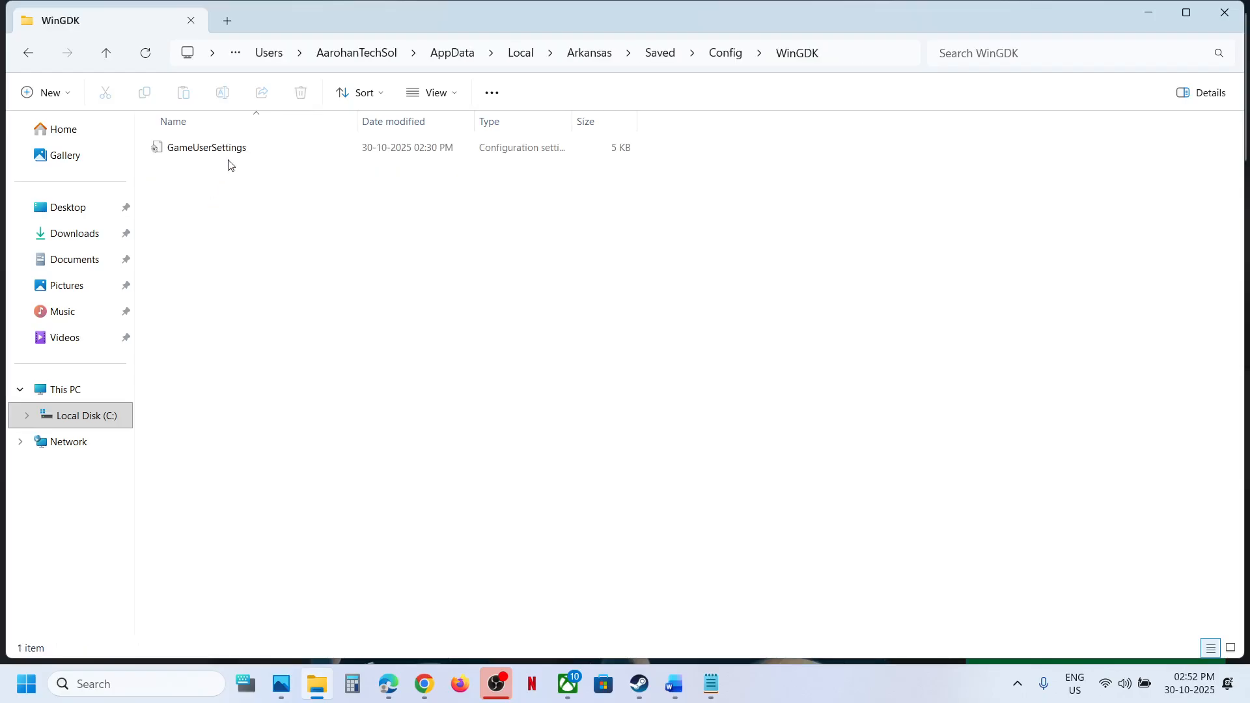
View GameUserSettings.ini in Notepad, close it, and switch back to the Xbox app.
double_click(208, 148)
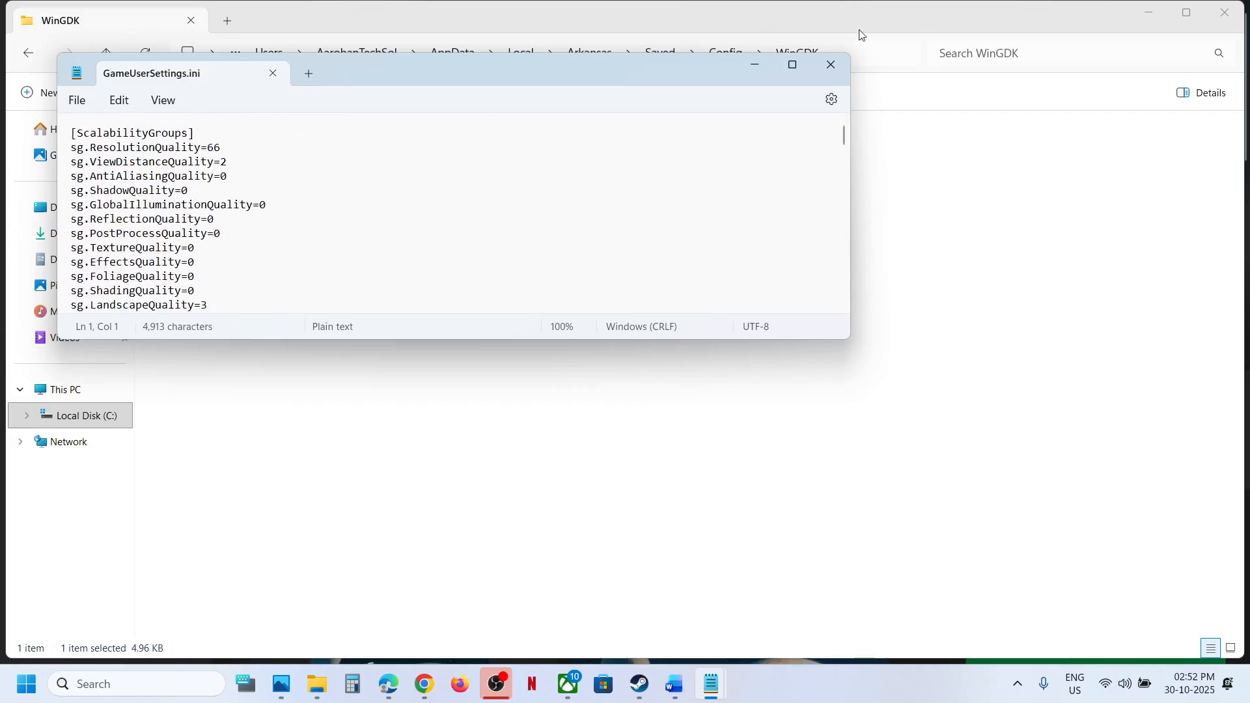
left_click(828, 64)
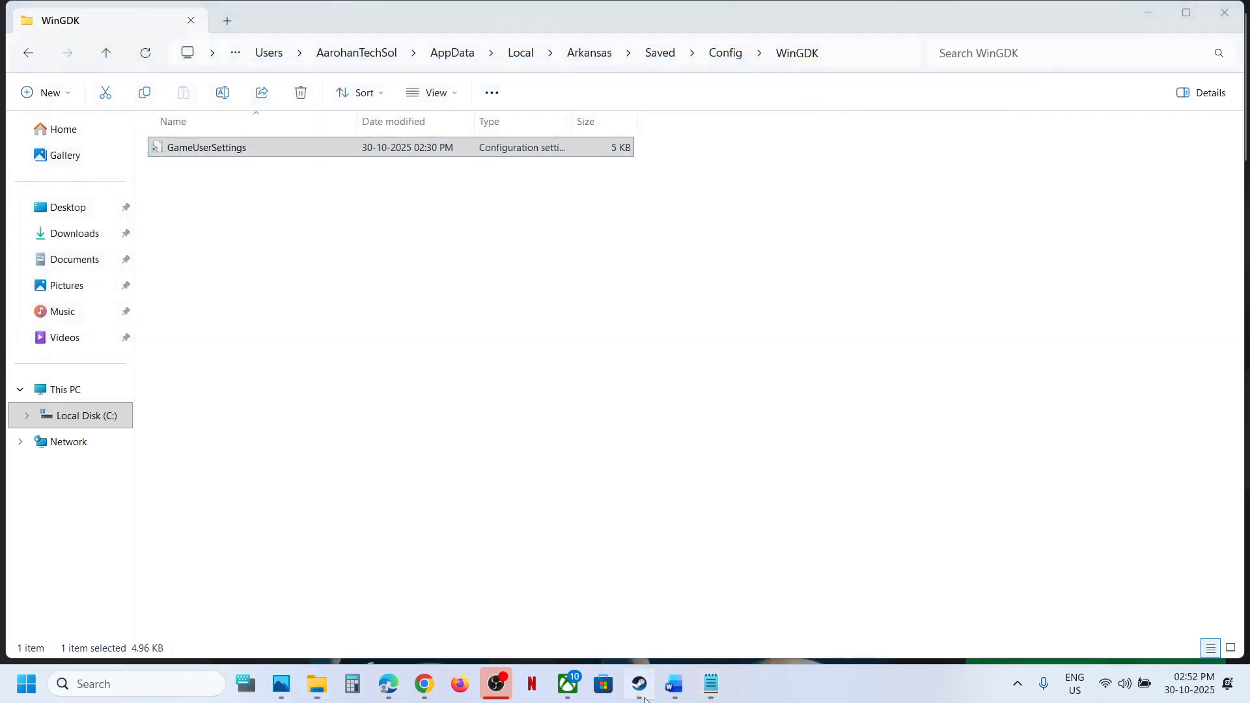
left_click(565, 683)
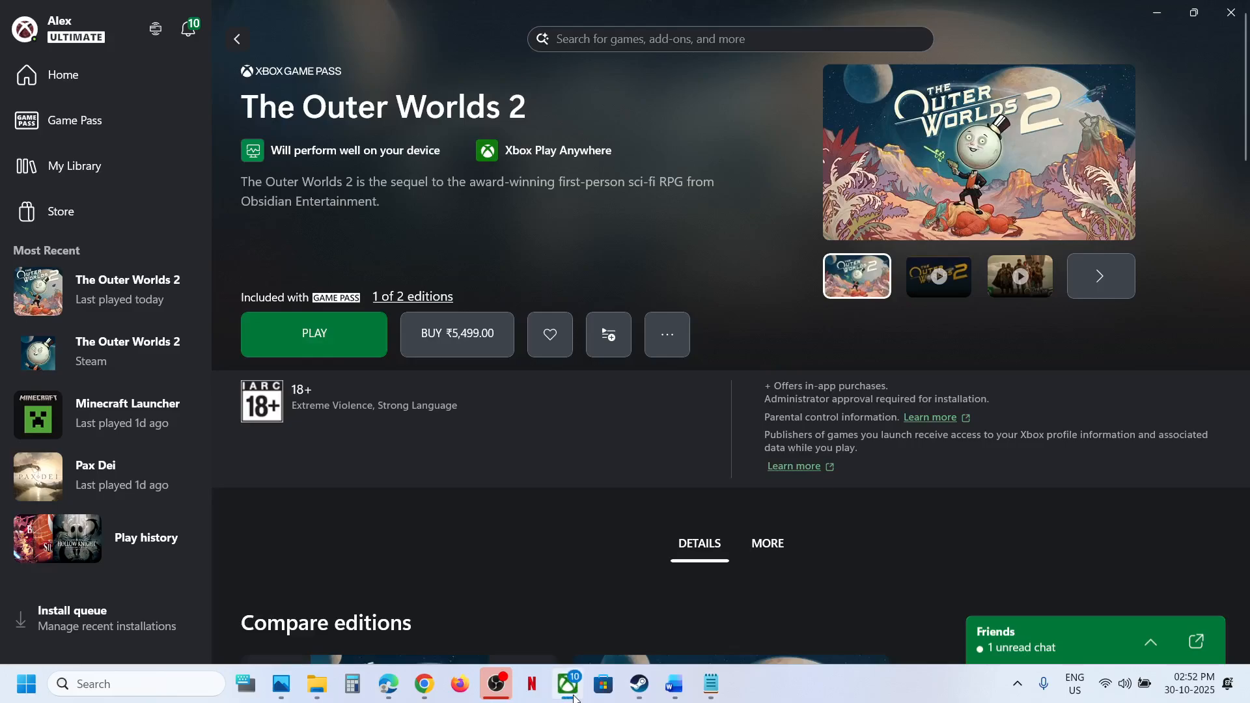
mouse_move(796, 697)
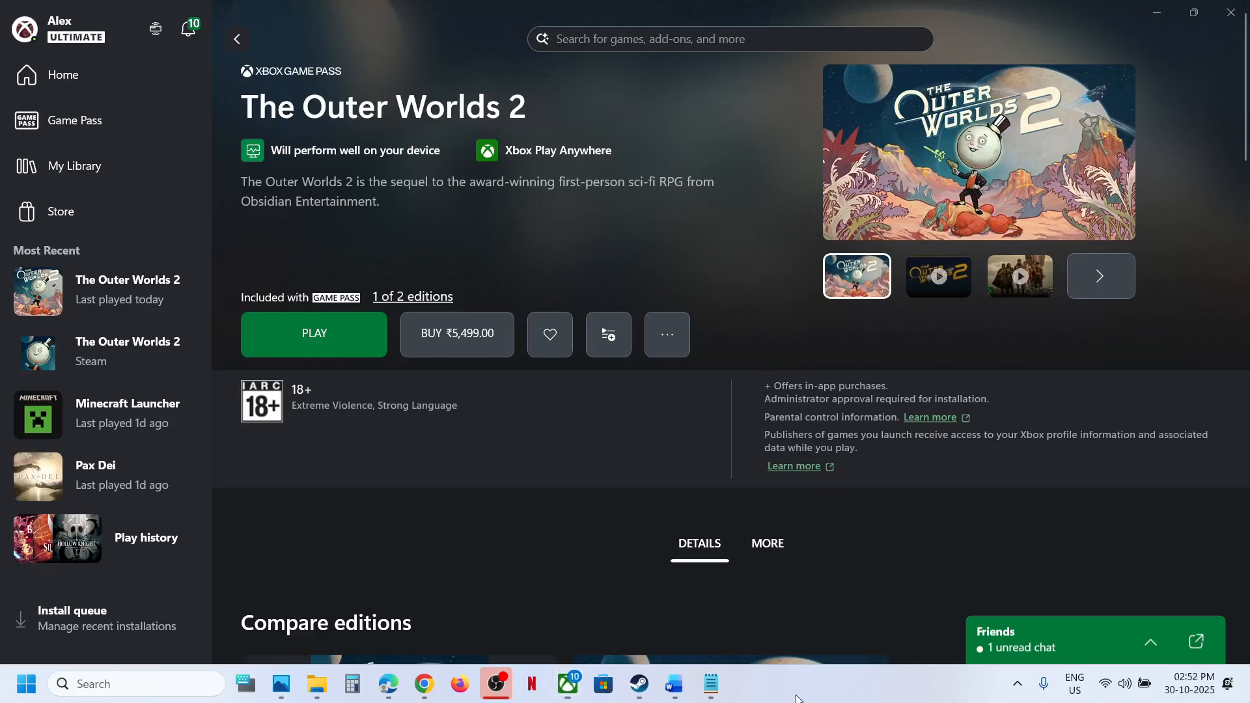